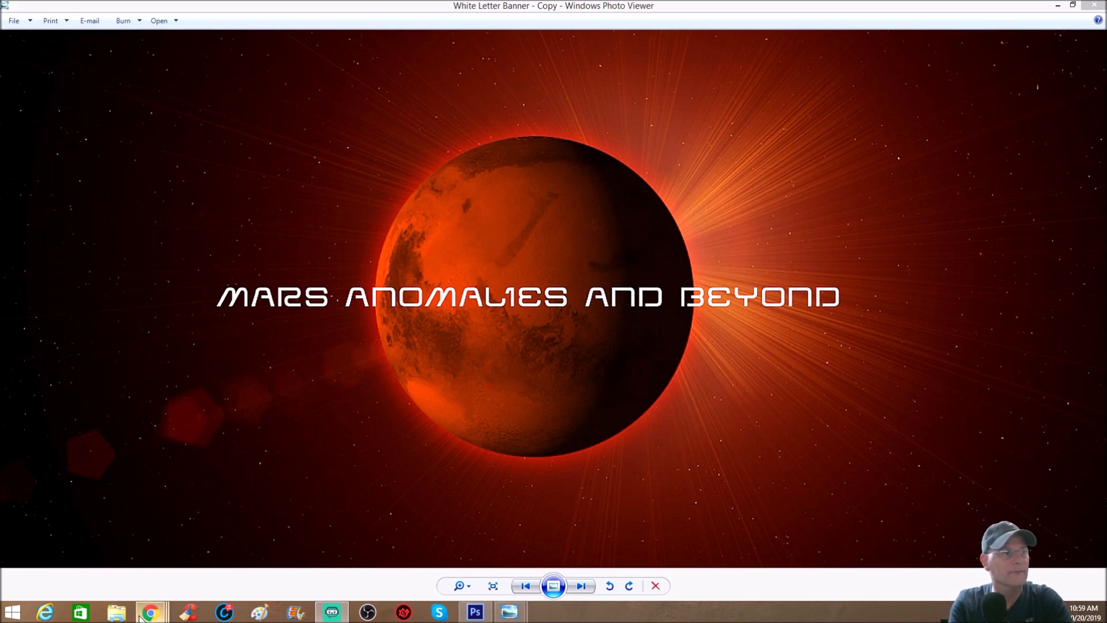
# Step: Switch to the Chrome tab showing Keith Laney's Curiosity Sol 1450 GigaPan panorama
pyautogui.click(150, 612)
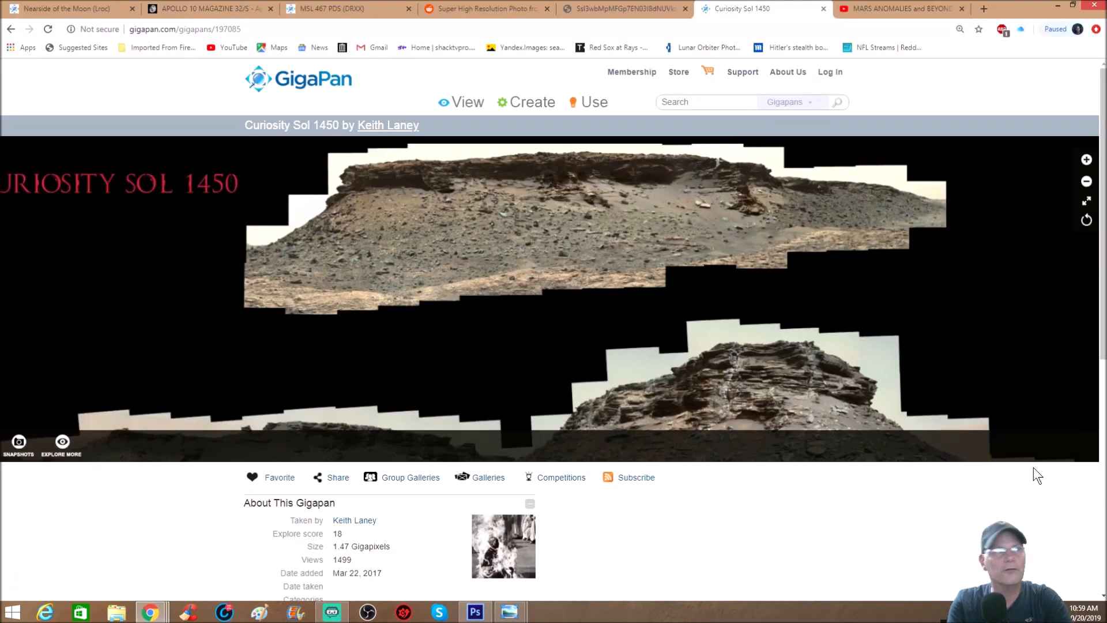
pyautogui.moveTo(1026, 493)
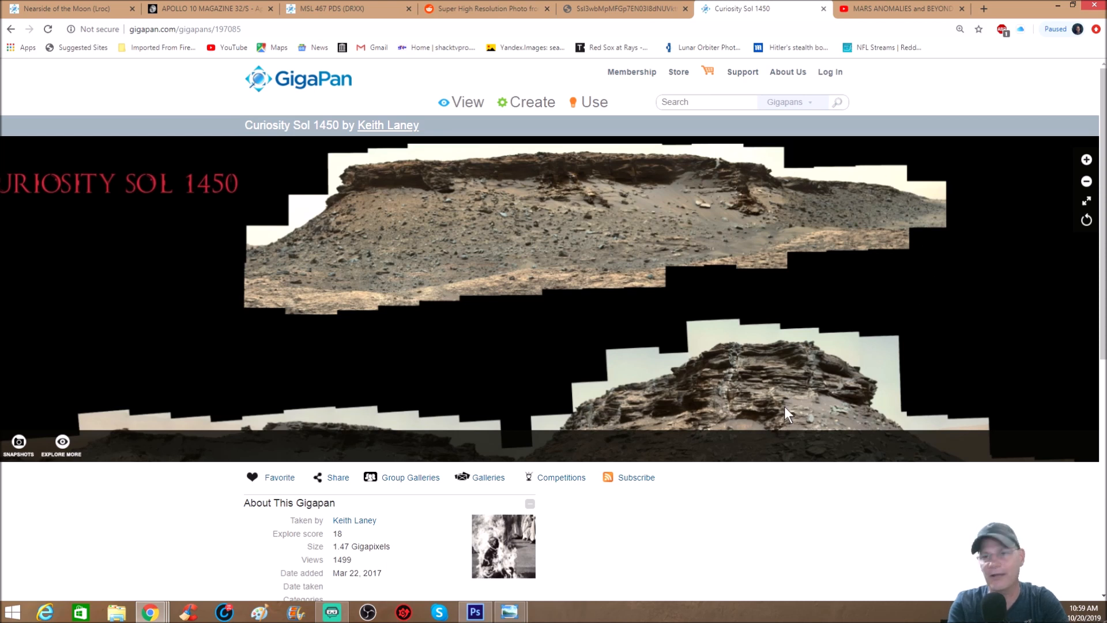
pyautogui.moveTo(847, 326)
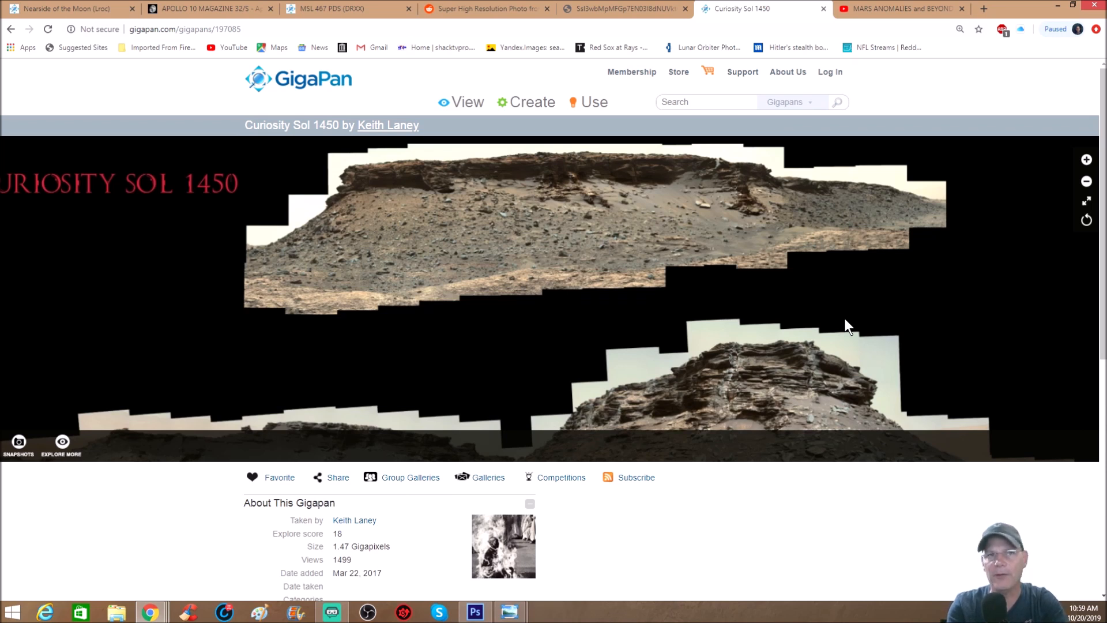
pyautogui.moveTo(979, 225)
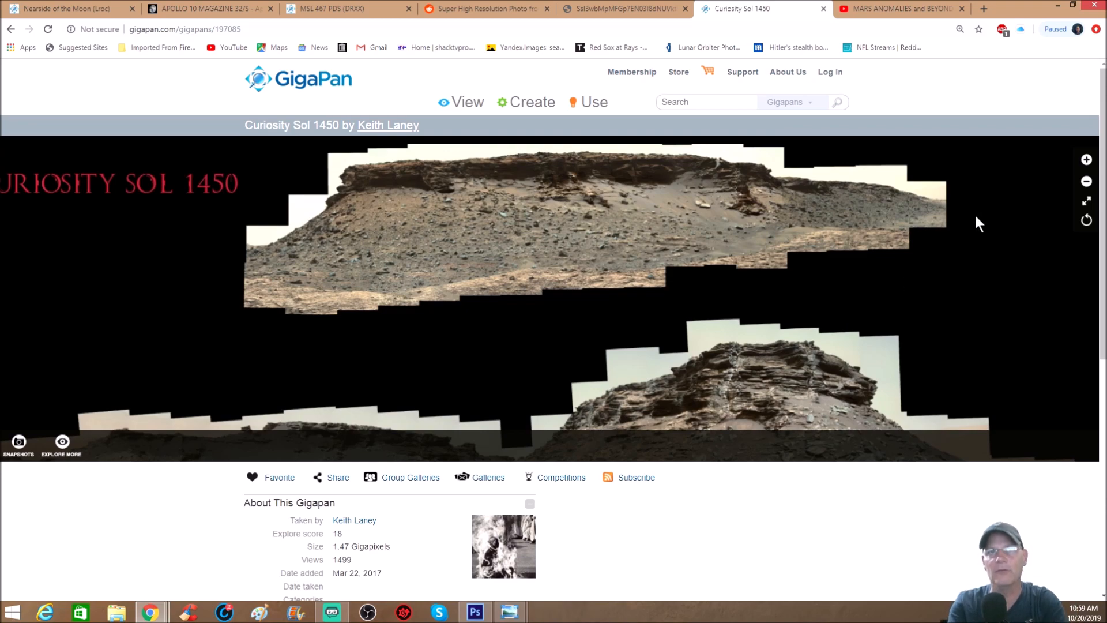
# Step: Put the Curiosity Sol 1450 panorama viewer into full-screen mode
pyautogui.click(1085, 200)
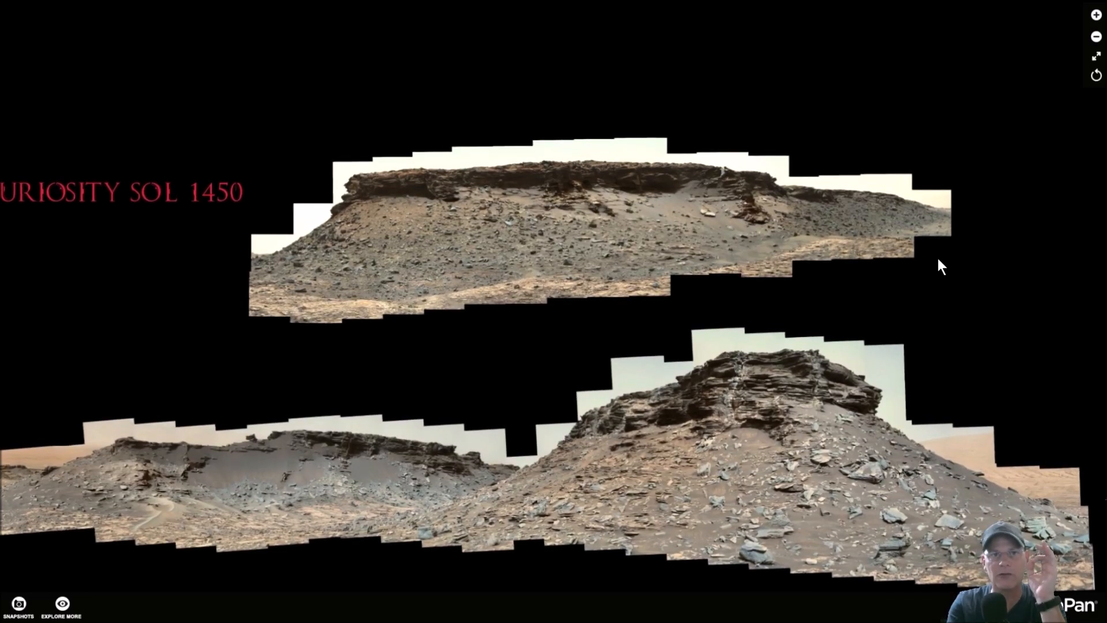
pyautogui.moveTo(722, 443)
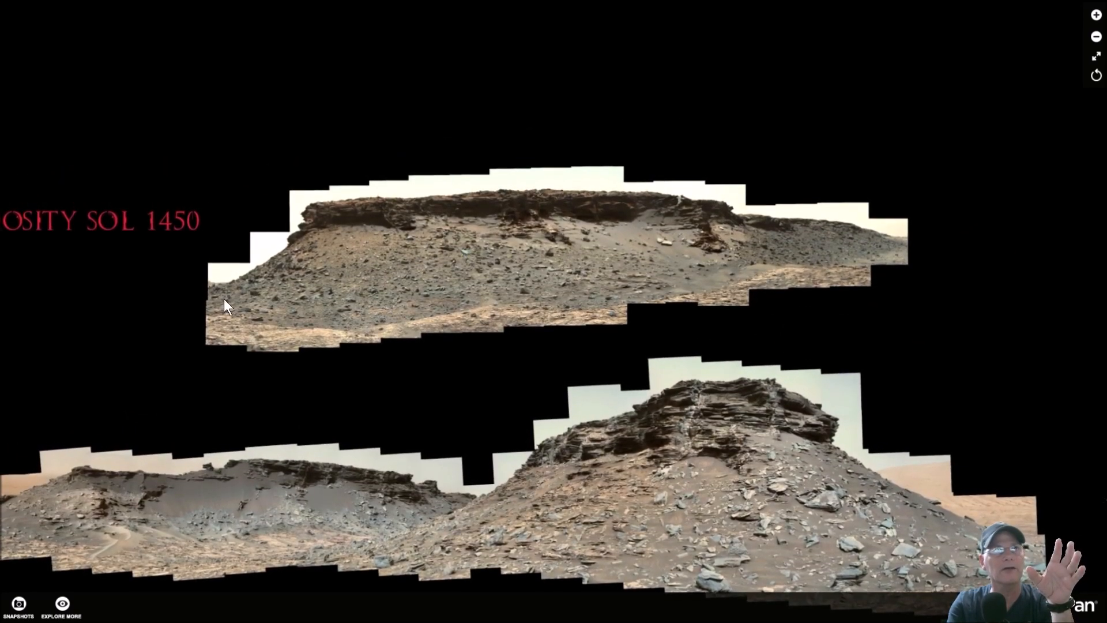
pyautogui.moveTo(756, 304)
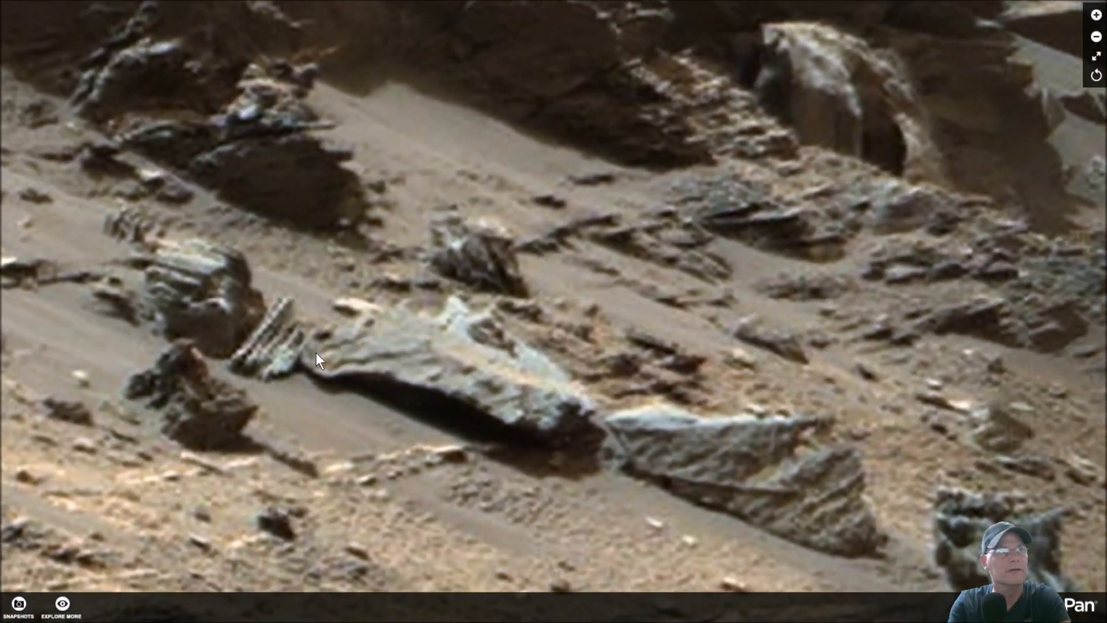
pyautogui.moveTo(340, 356)
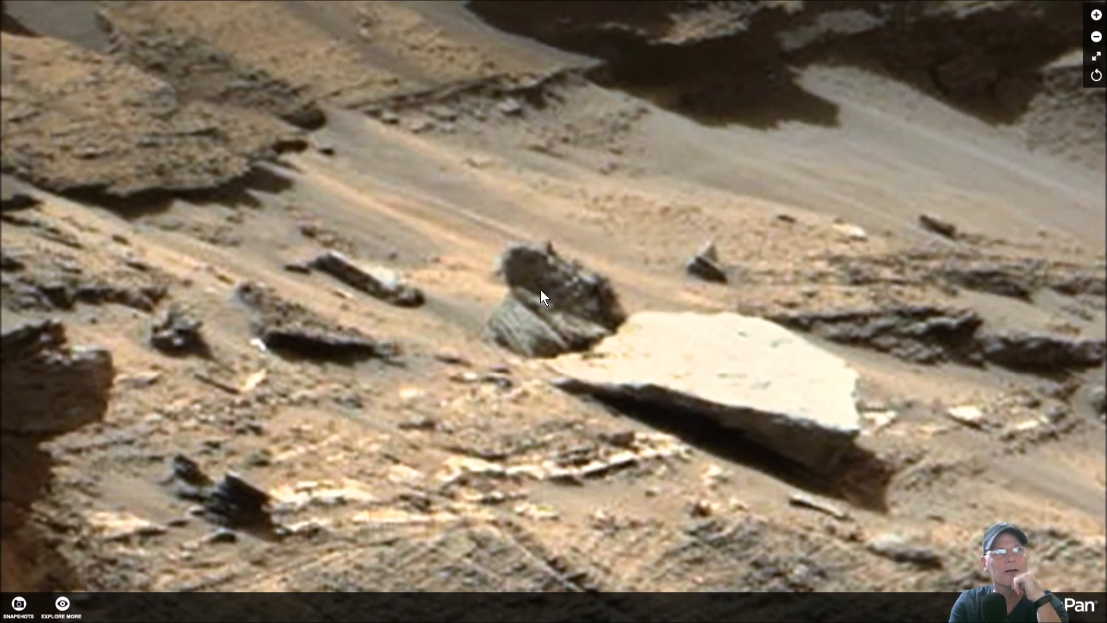
pyautogui.moveTo(547, 239)
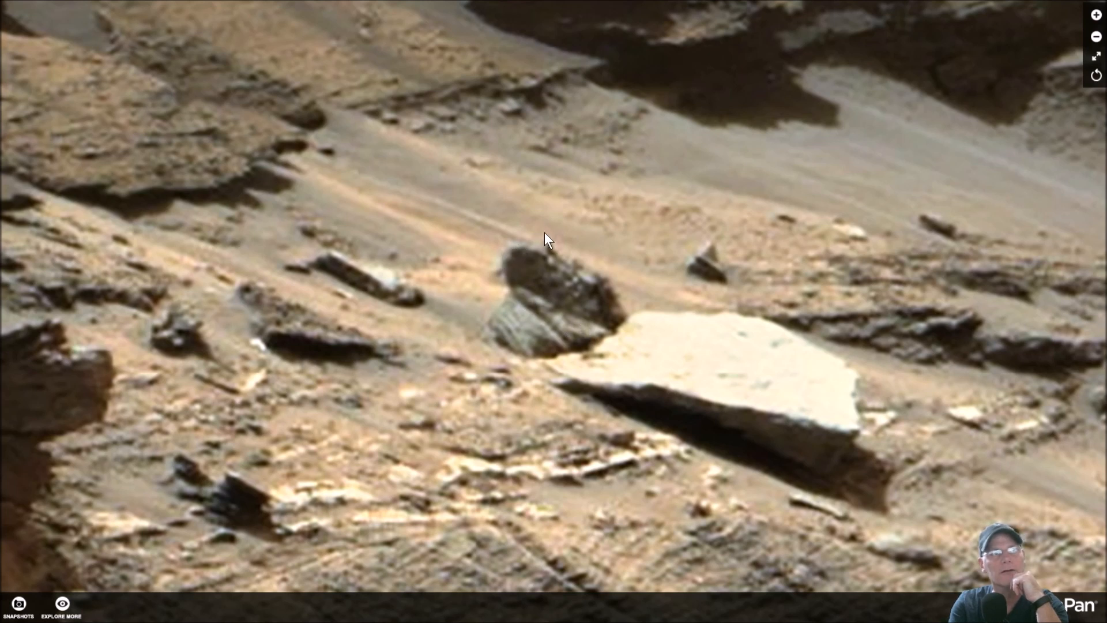
pyautogui.moveTo(581, 283)
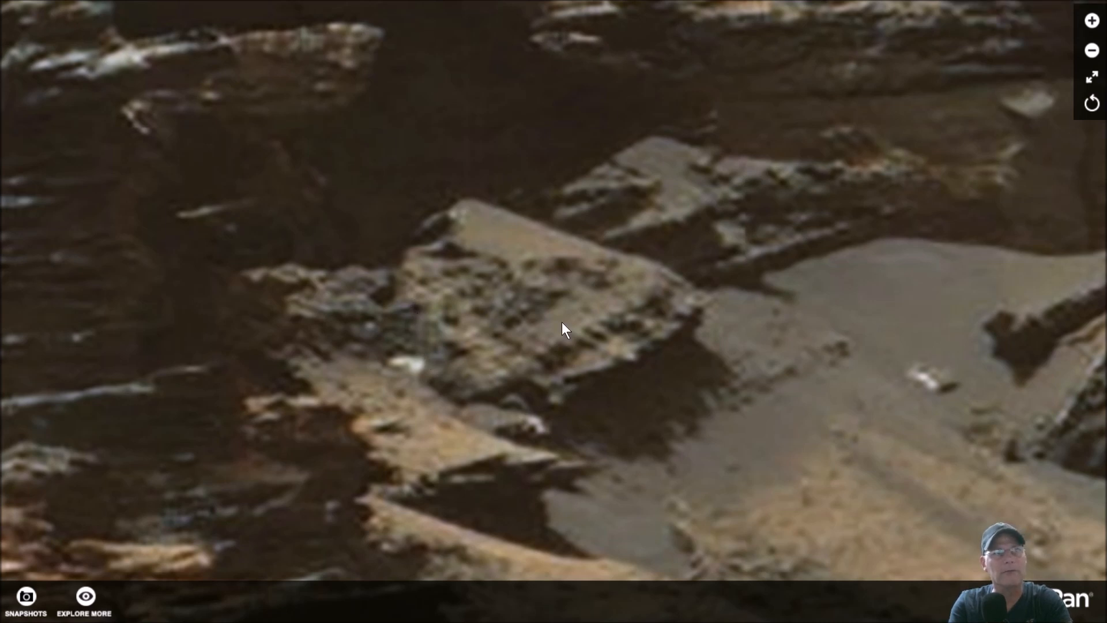
pyautogui.moveTo(469, 356)
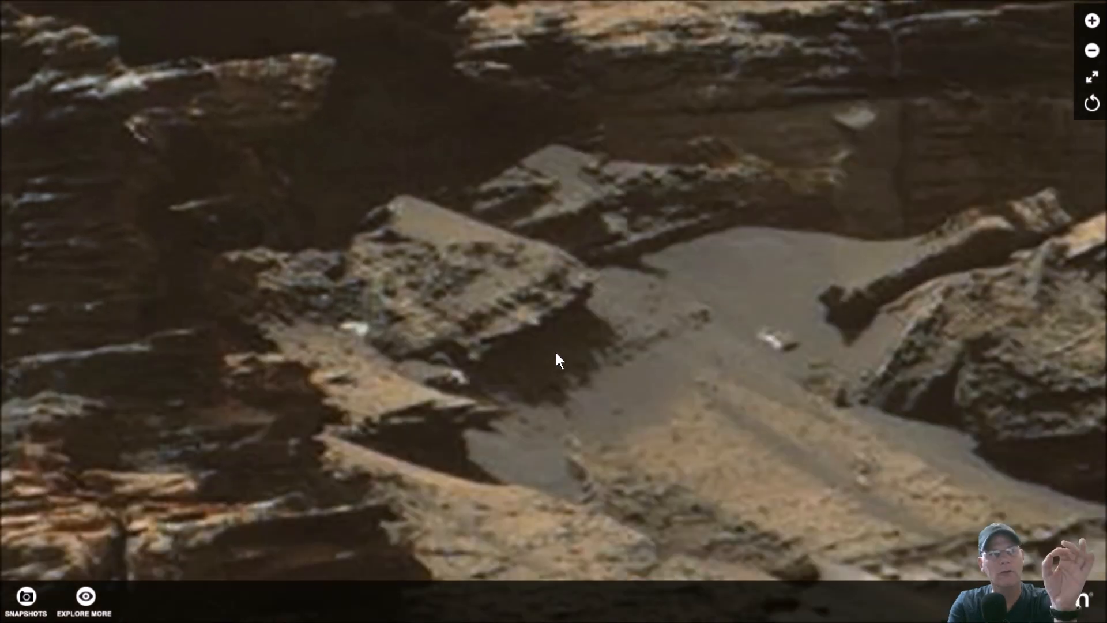
pyautogui.moveTo(641, 369)
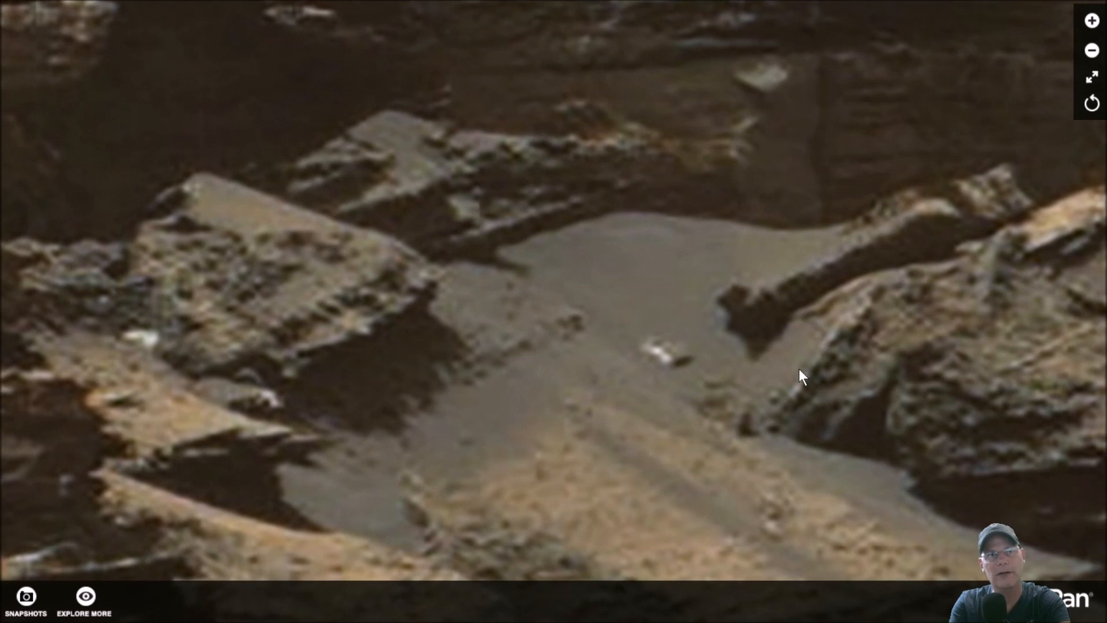
pyautogui.moveTo(770, 401)
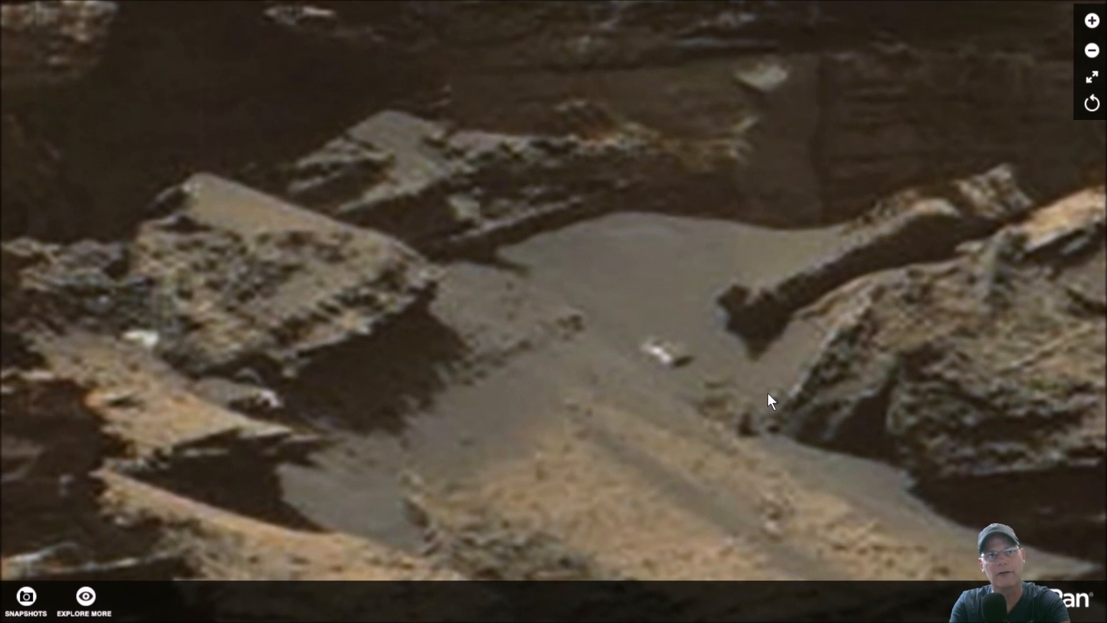
pyautogui.moveTo(795, 324)
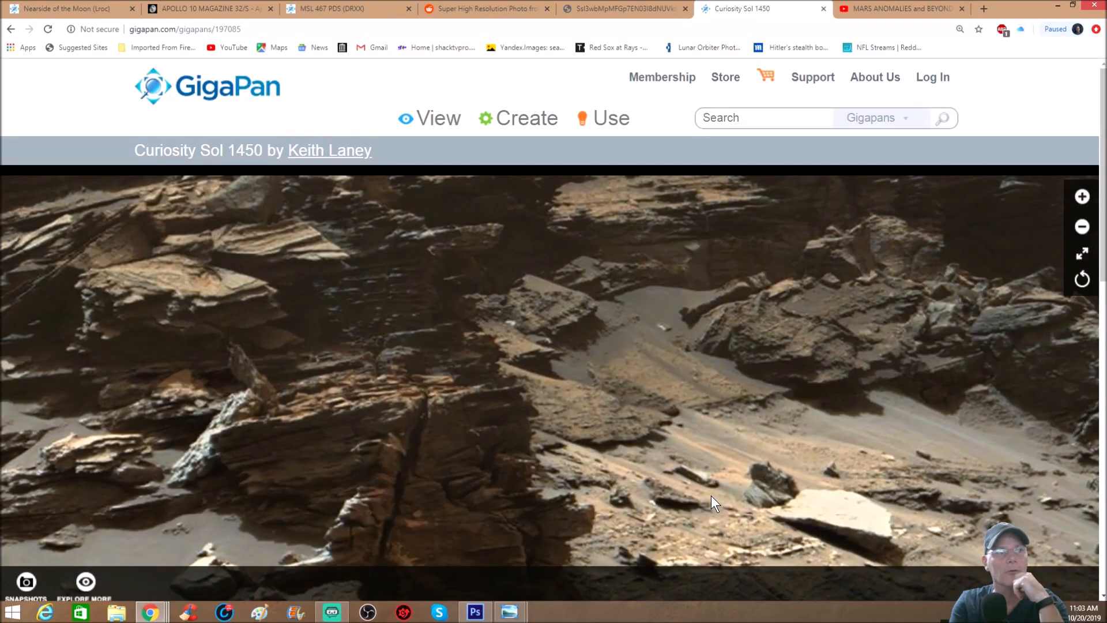
# Step: Return to Photoshop, set the view to Fill Screen, and restore Snapshot 7
pyautogui.click(475, 612)
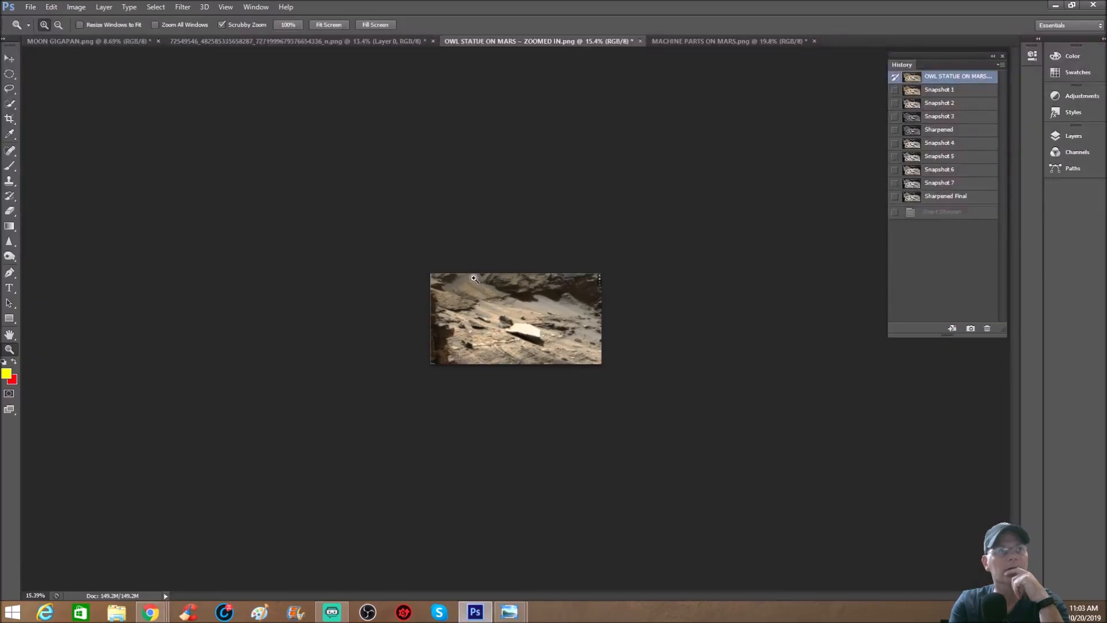
pyautogui.click(939, 90)
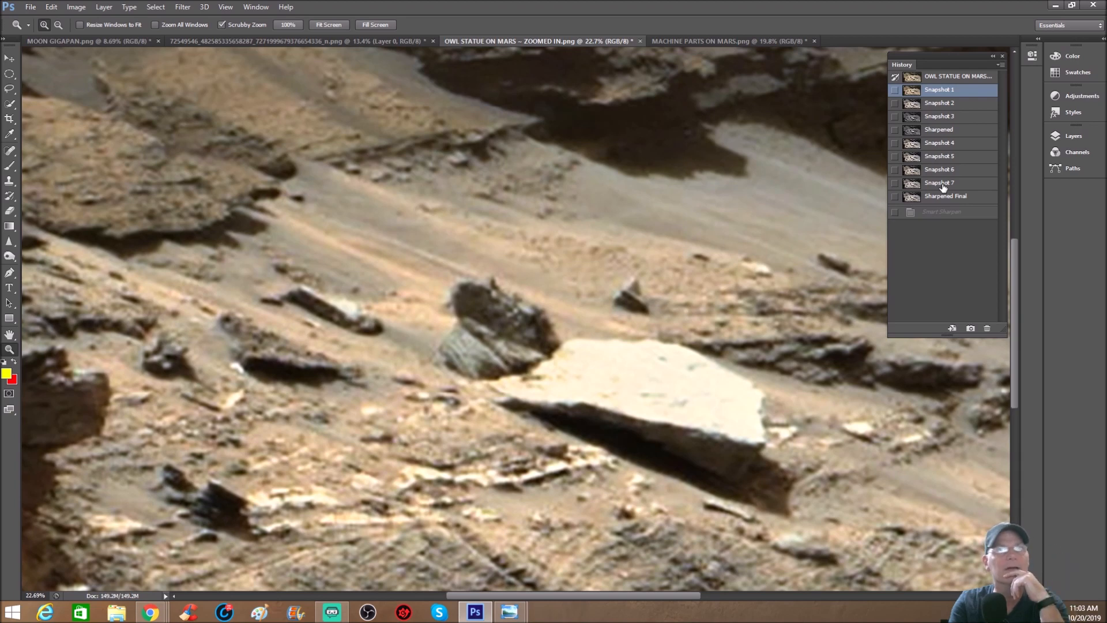
pyautogui.click(940, 183)
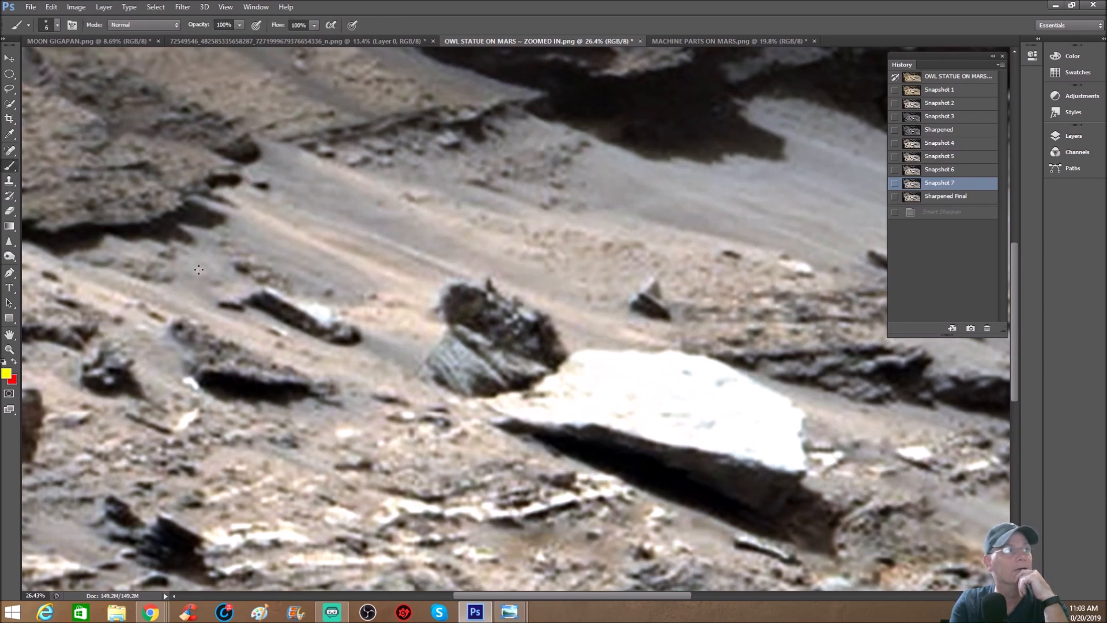
pyautogui.moveTo(544, 271)
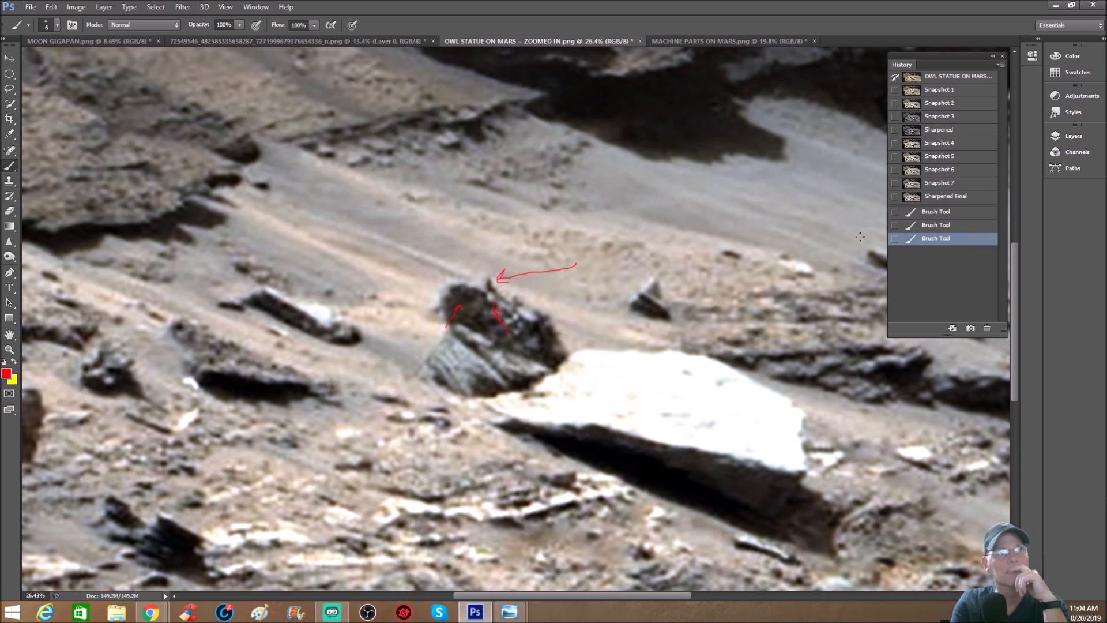
pyautogui.moveTo(438, 283)
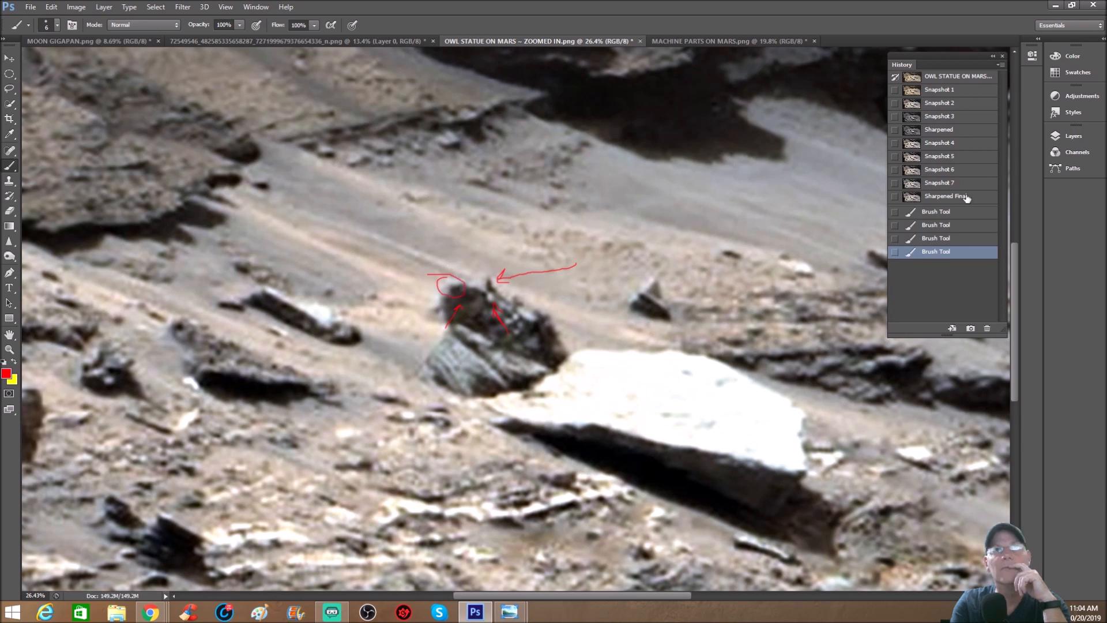
# Step: Revert to earlier History snapshots to discard the red brush marks around the owl rock
pyautogui.click(939, 182)
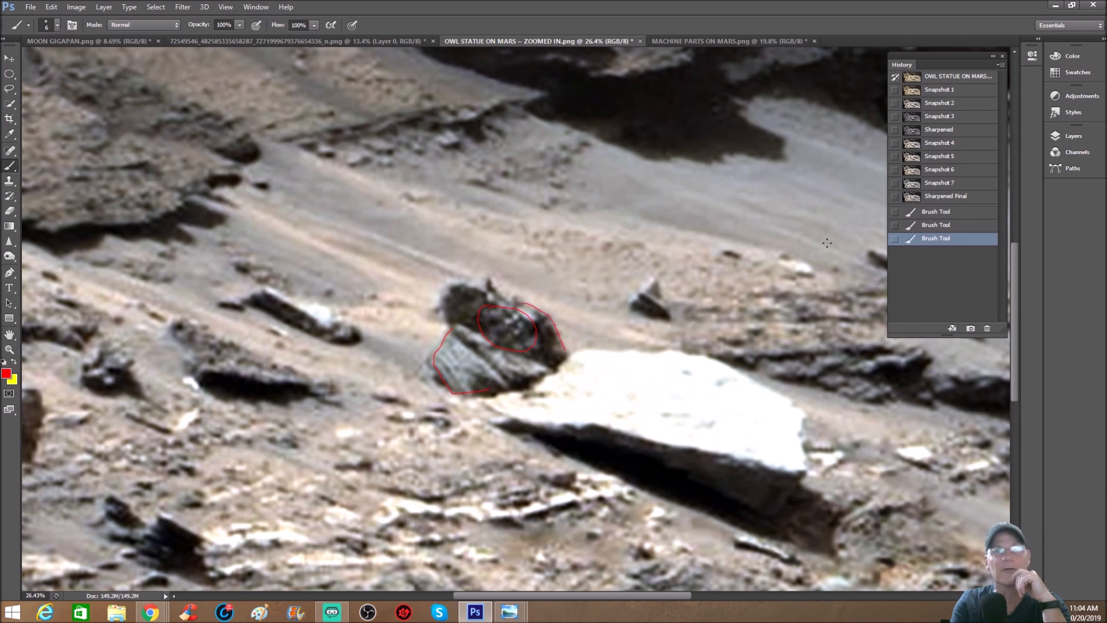
pyautogui.click(939, 183)
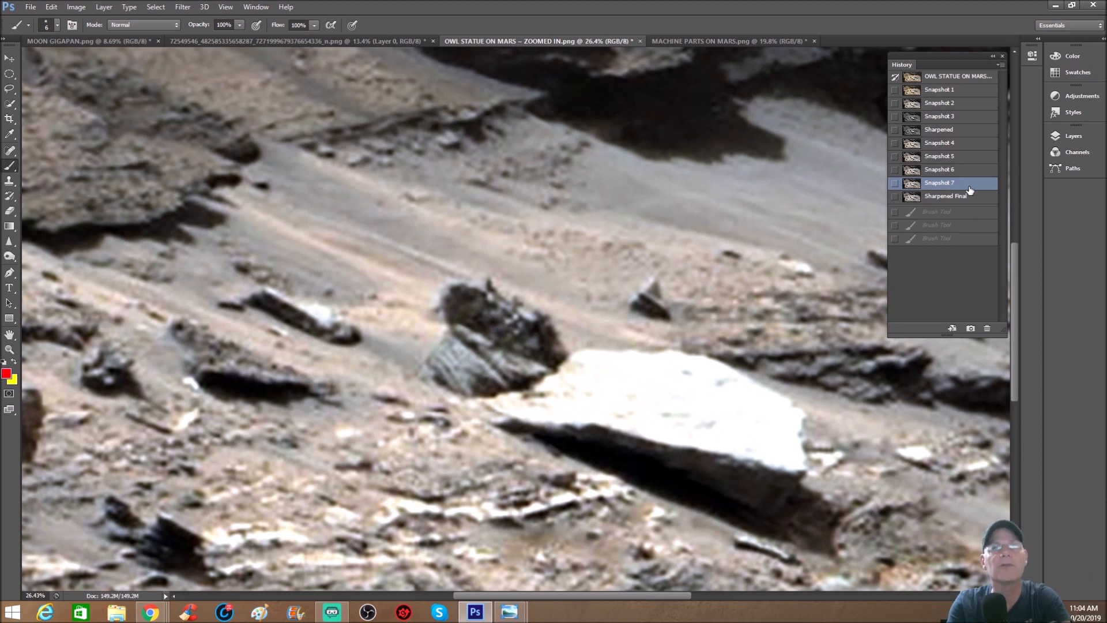
pyautogui.moveTo(925, 105)
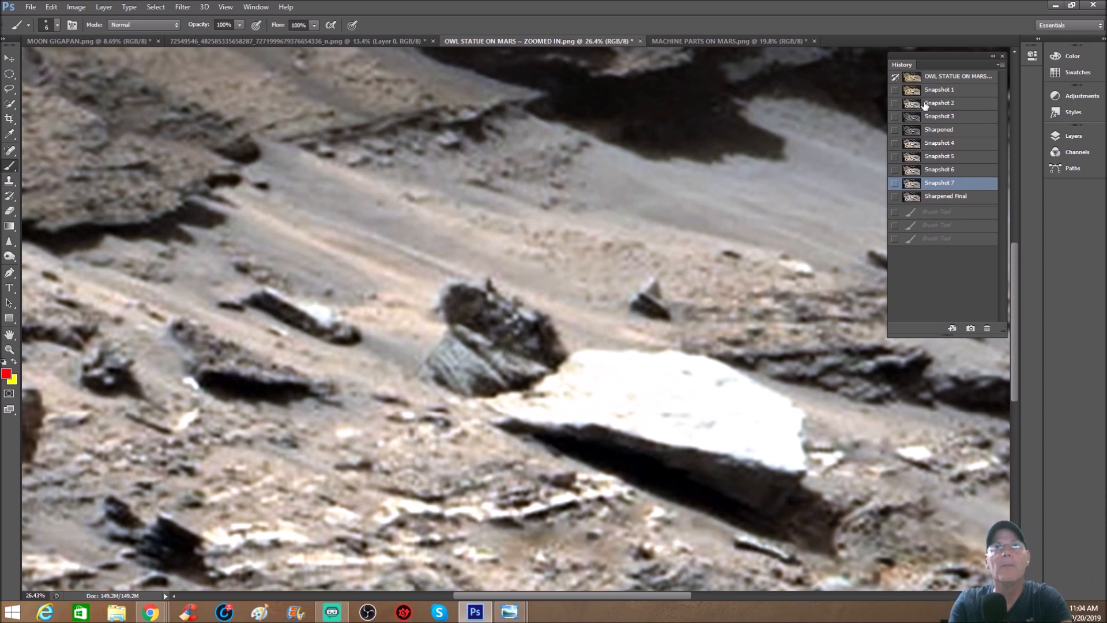
pyautogui.click(939, 102)
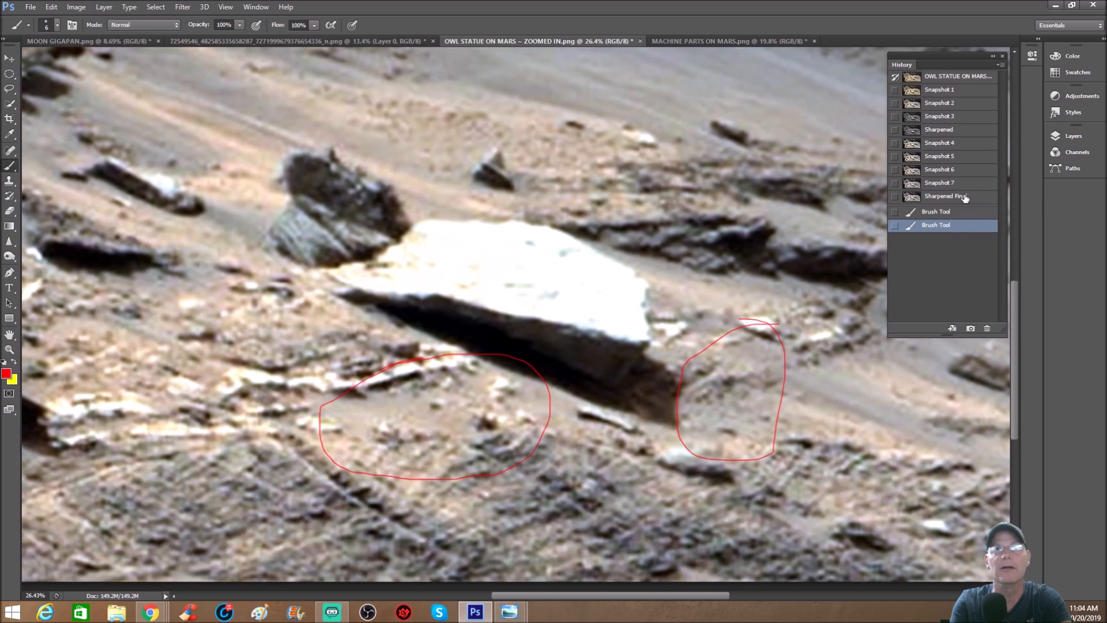
# Step: Revert through History to erase the two red circles from the ground
pyautogui.click(940, 182)
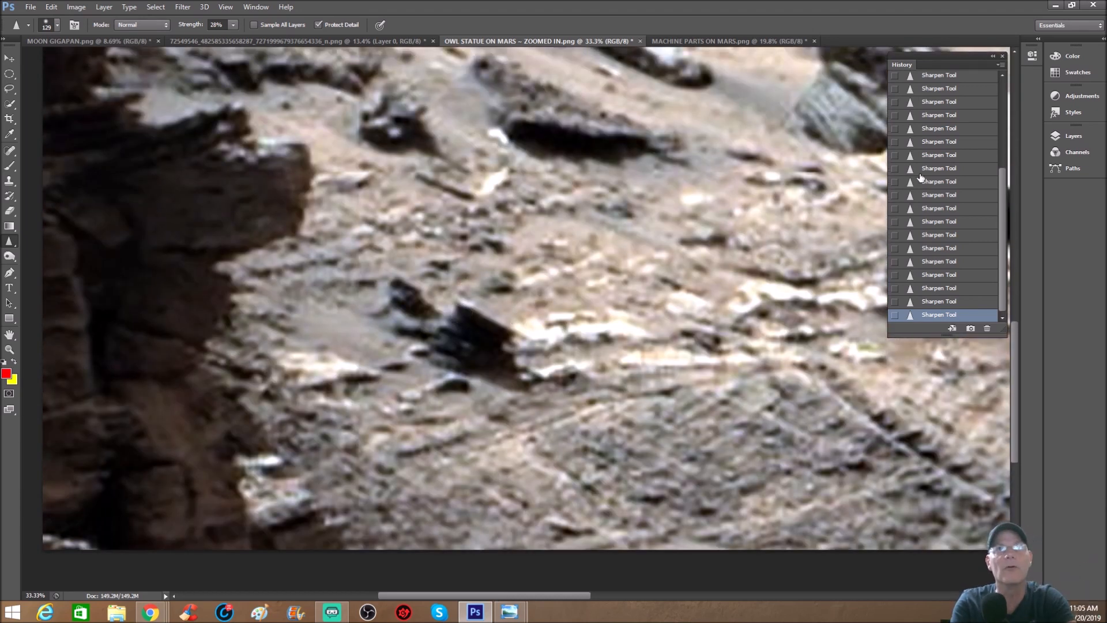
# Step: Select the grayscale Sharpened snapshot, revert to Snapshot 3 to clear the red marks, and zoom out
pyautogui.scroll(3)
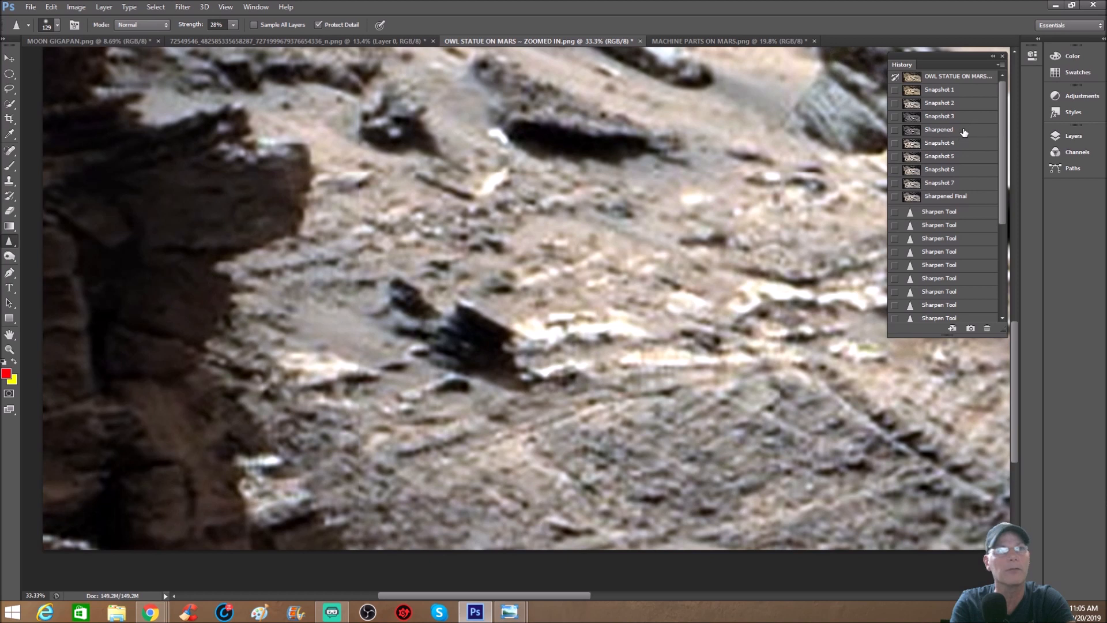
pyautogui.click(940, 130)
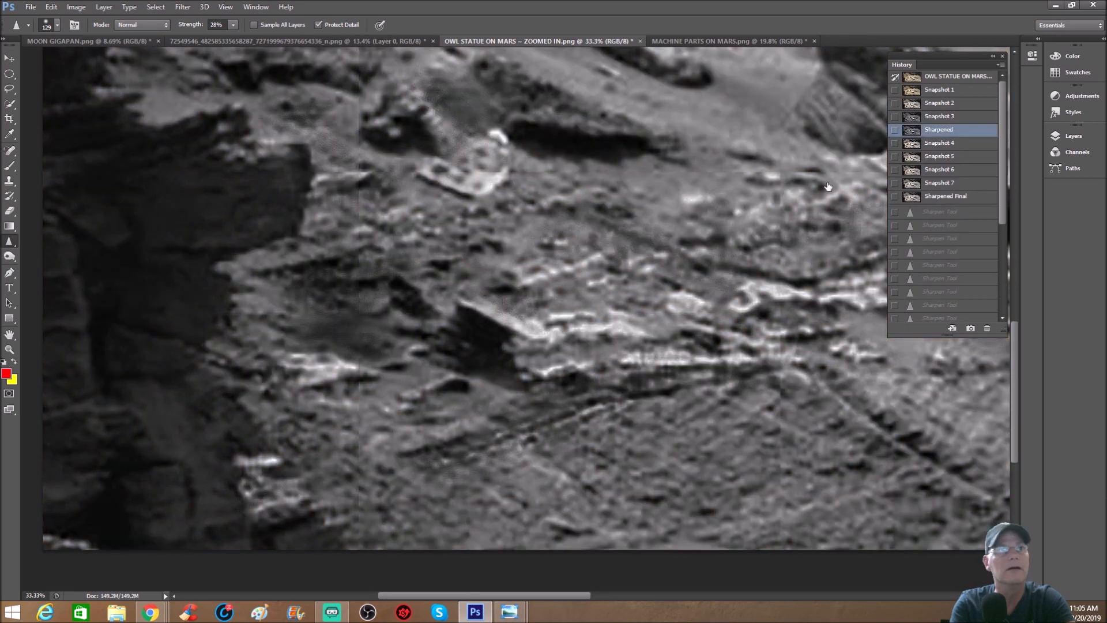
pyautogui.click(940, 116)
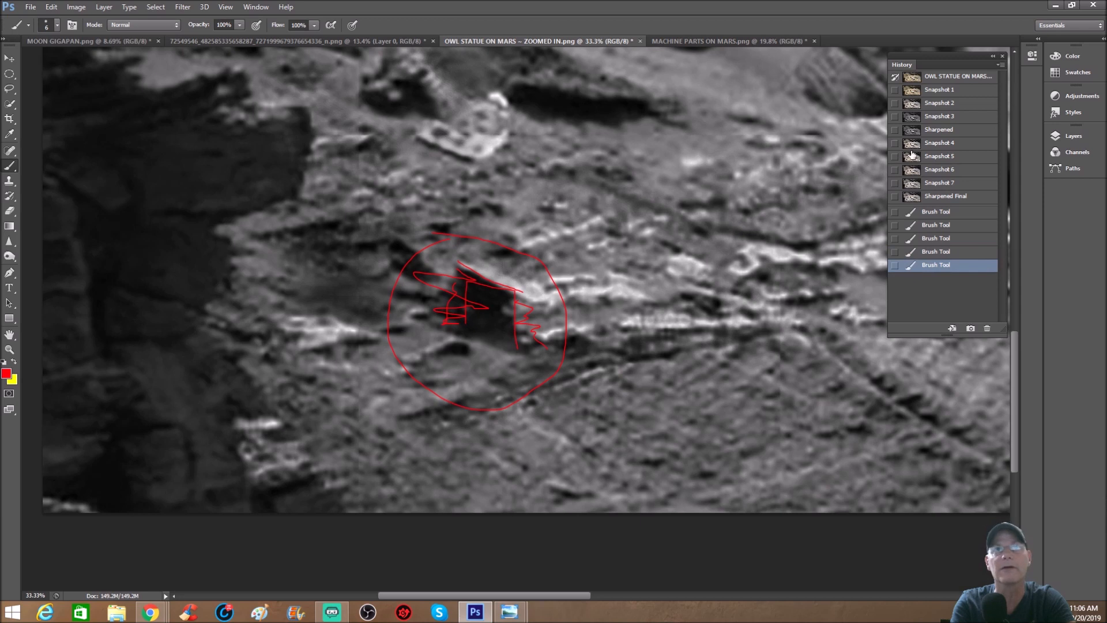
pyautogui.click(939, 116)
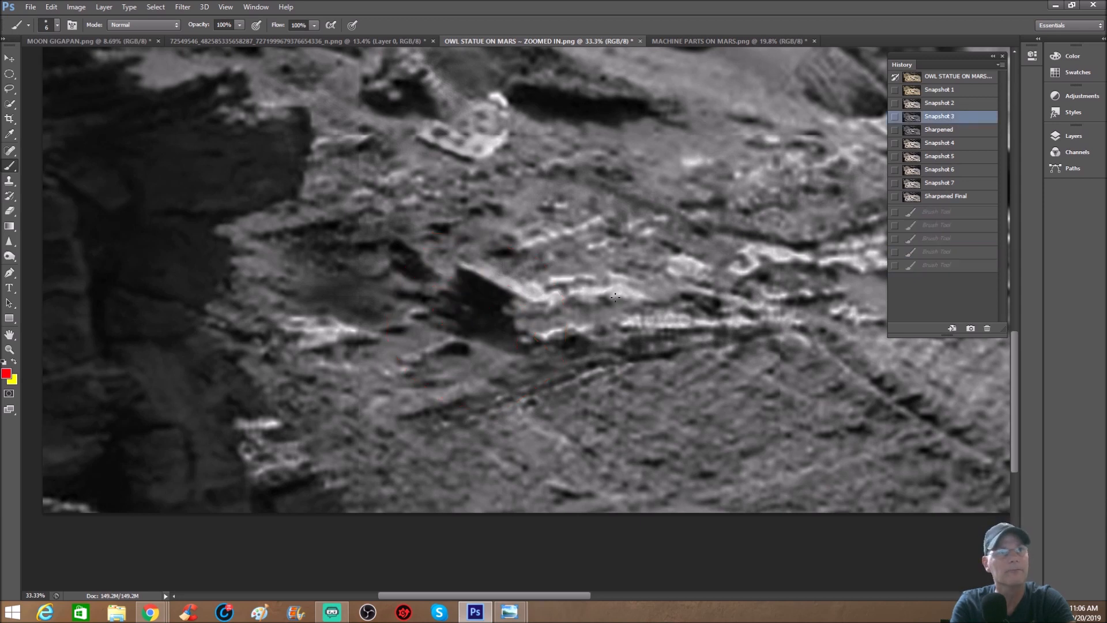
pyautogui.press('ctrl+minus')
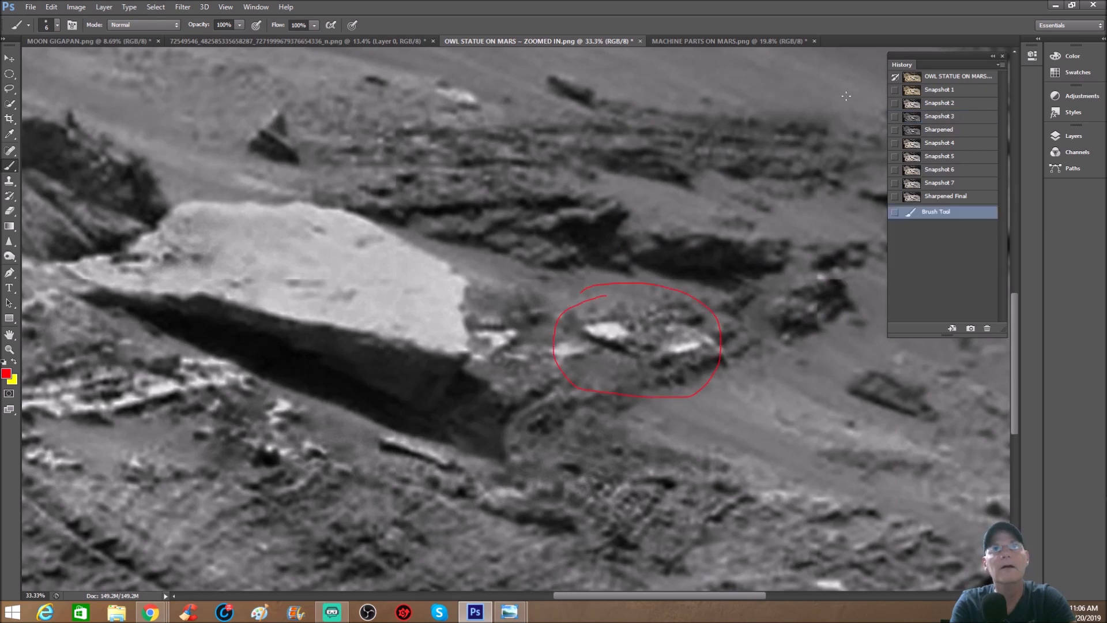
# Step: Click through Snapshot 1, Snapshot 3, Snapshot 7 and Sharpened, ending on the grayscale version
pyautogui.click(939, 88)
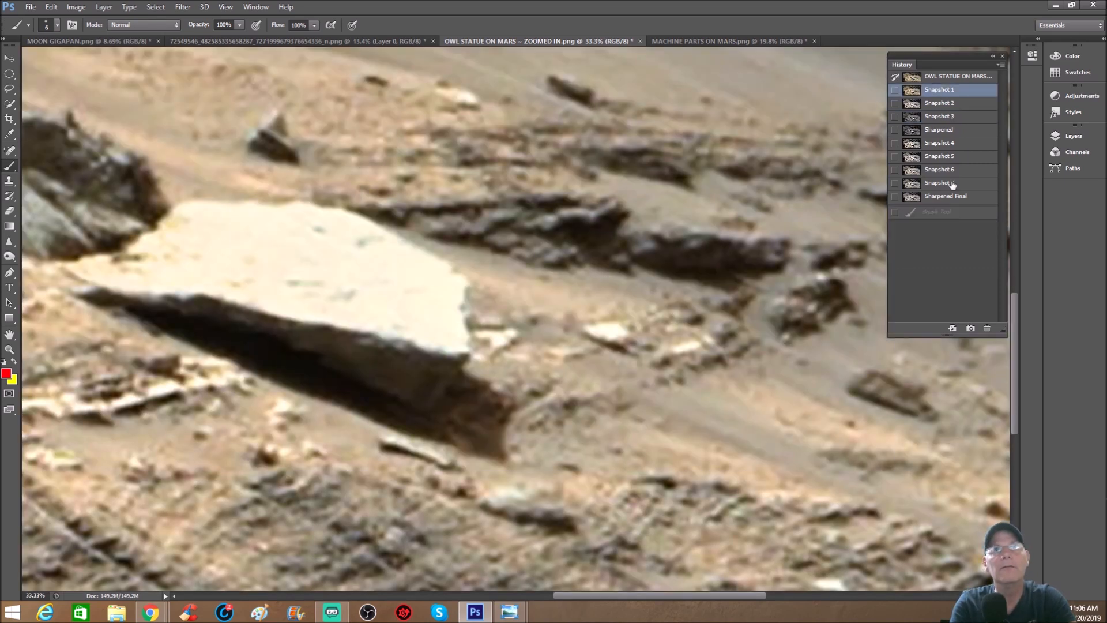
pyautogui.click(940, 116)
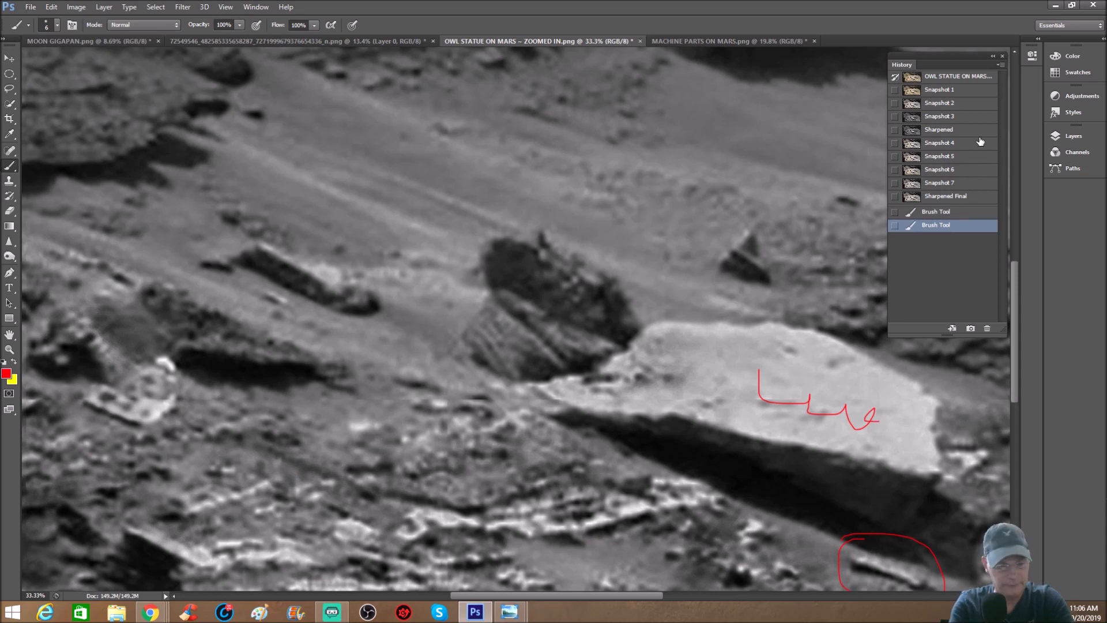
pyautogui.moveTo(958, 117)
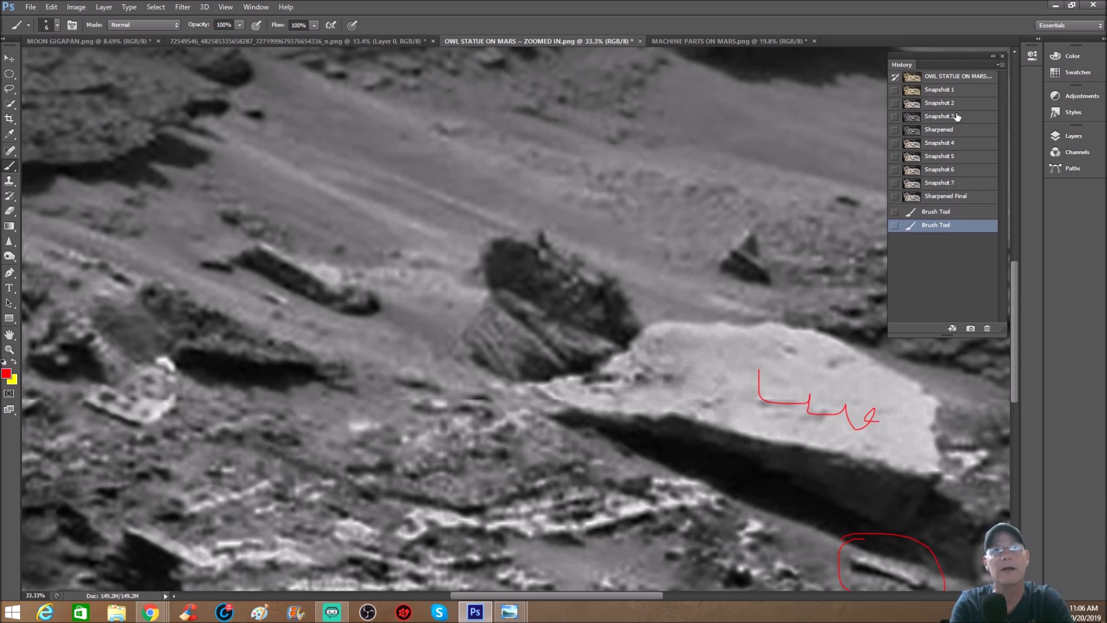
pyautogui.click(940, 116)
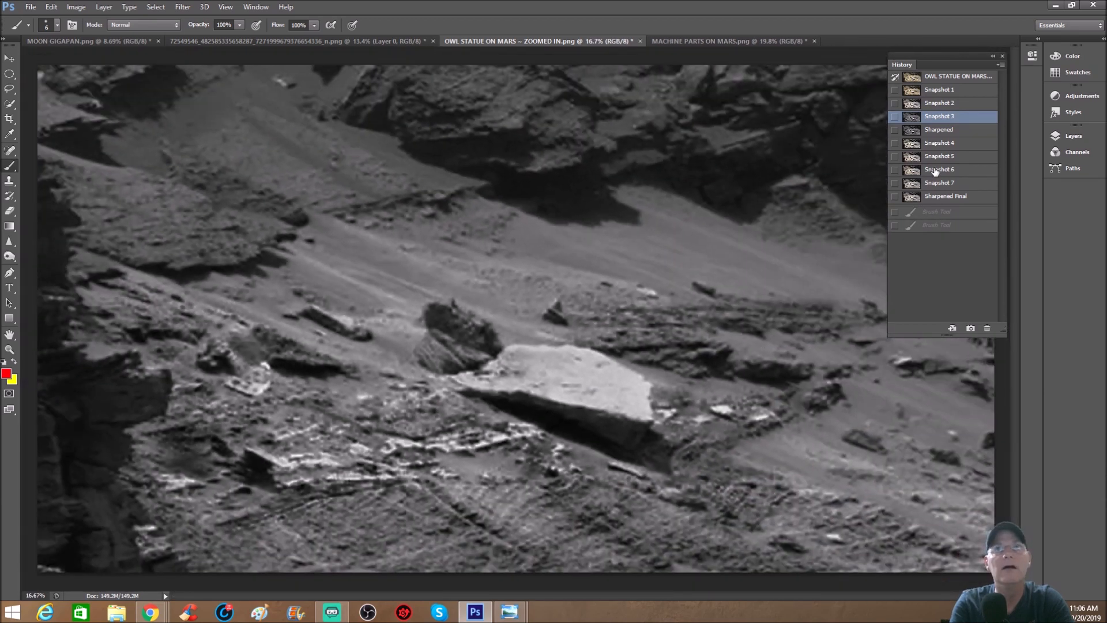
pyautogui.click(939, 183)
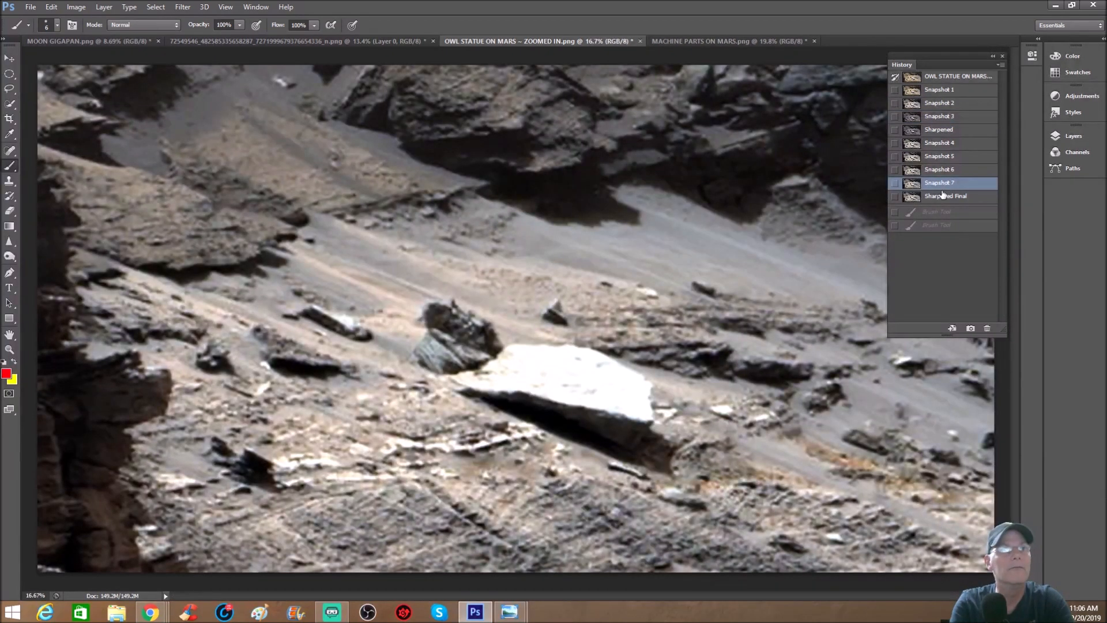
pyautogui.click(939, 130)
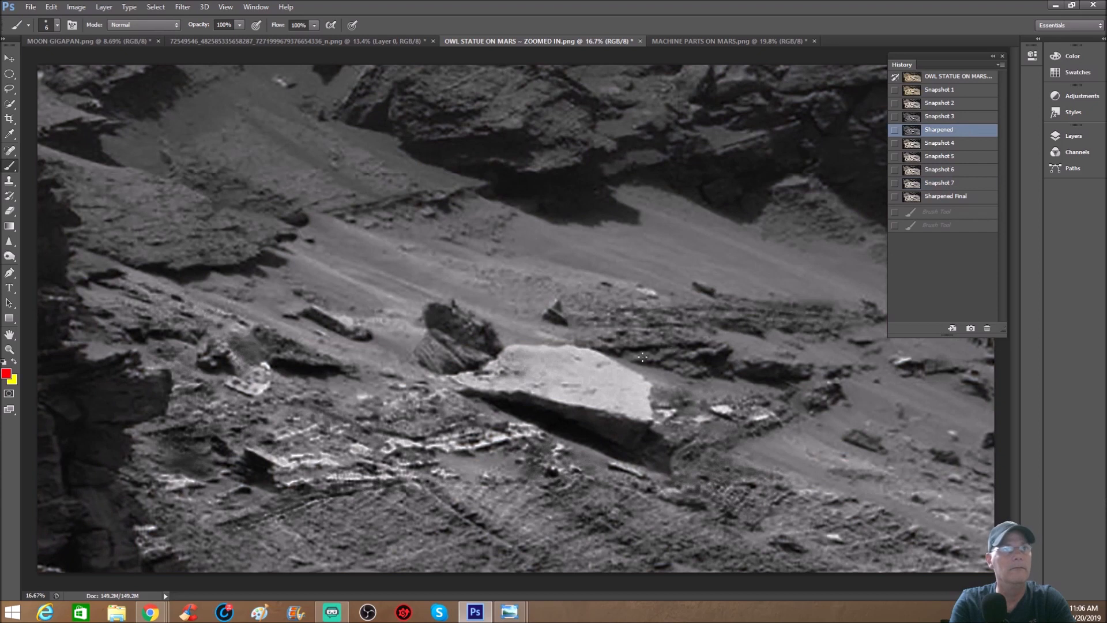